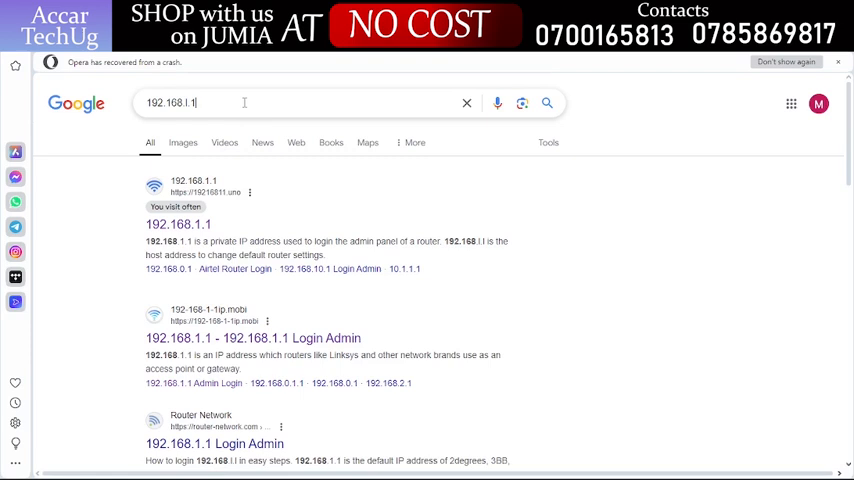
Step: Search 192.168.1.1, follow the info page's '192.168.1.1 Admin' link to the Airtel login page
left_click(300, 102)
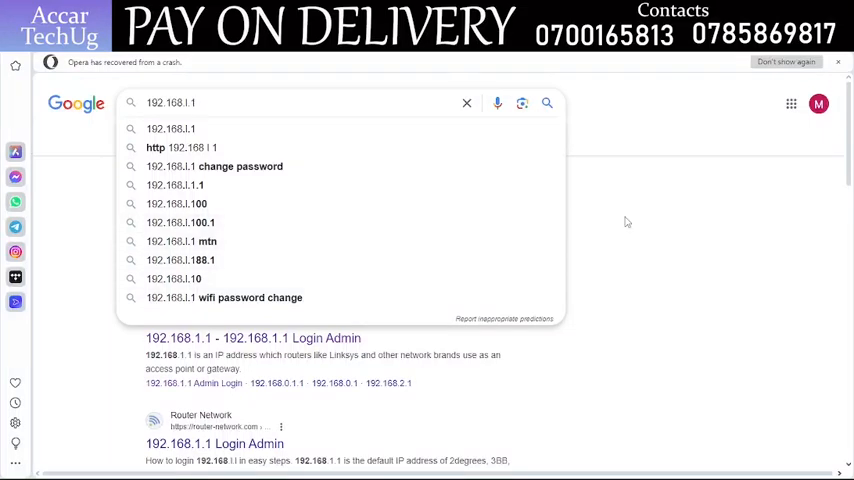
key("Return")
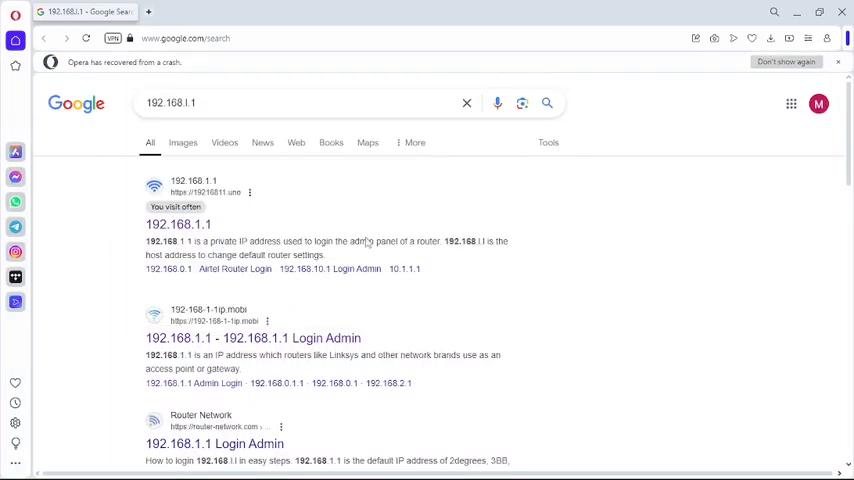
scroll("down", 3)
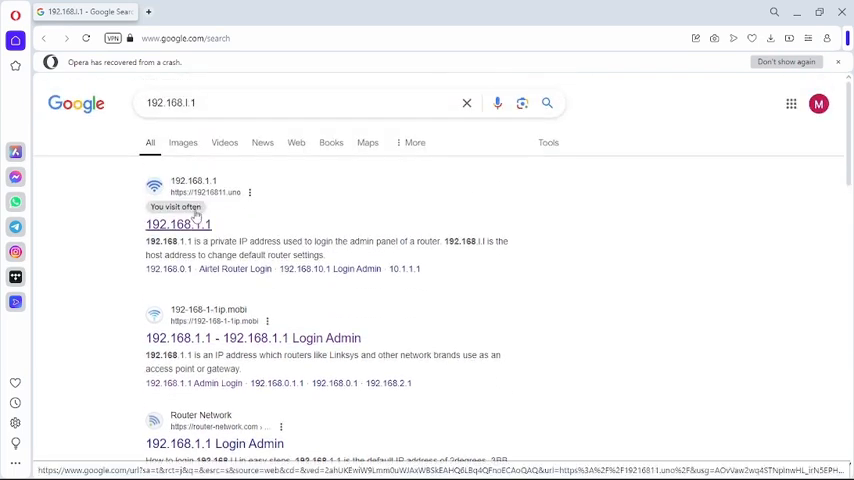
left_click(178, 224)
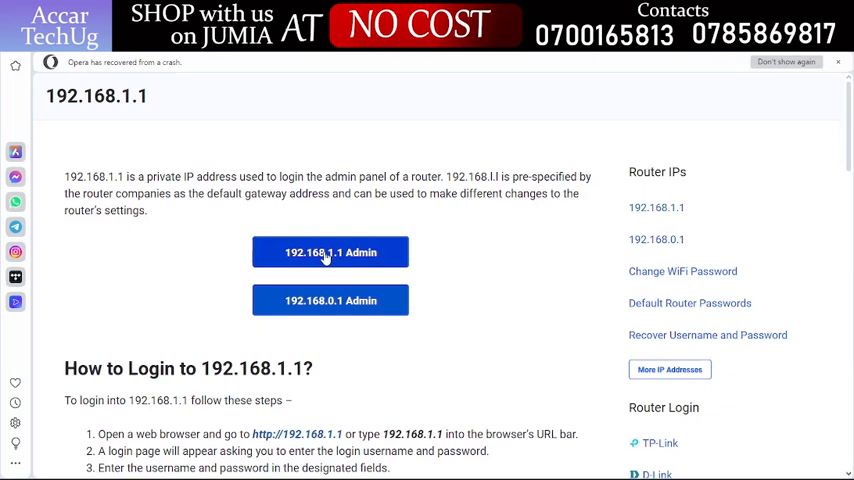
left_click(330, 252)
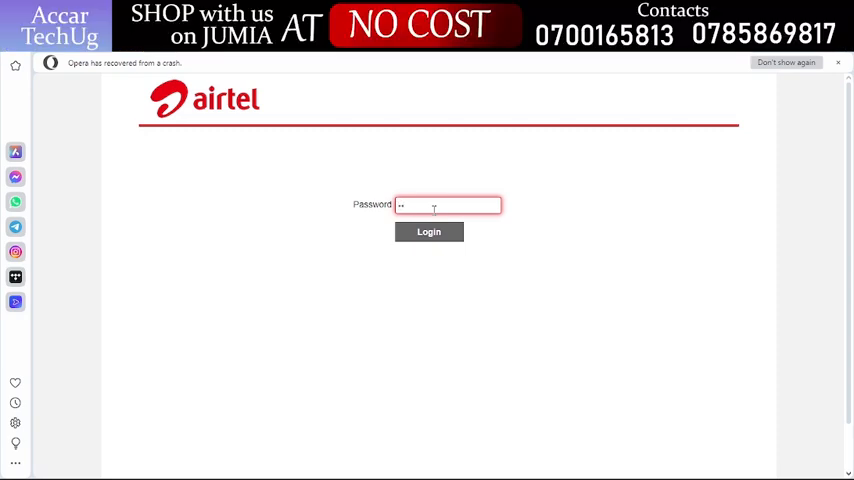
Step: Log in with the admin password to reach the Wi-Fi Basic Settings page
left_click(428, 232)
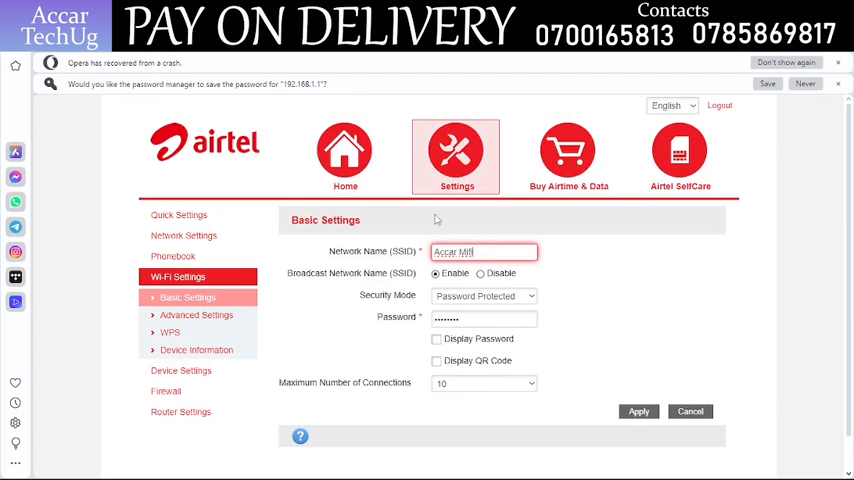
mouse_move(450, 210)
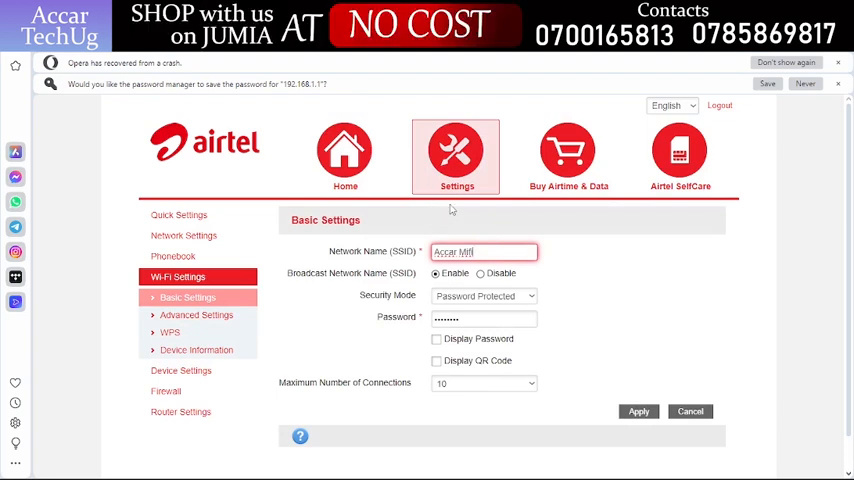
scroll("down", 3)
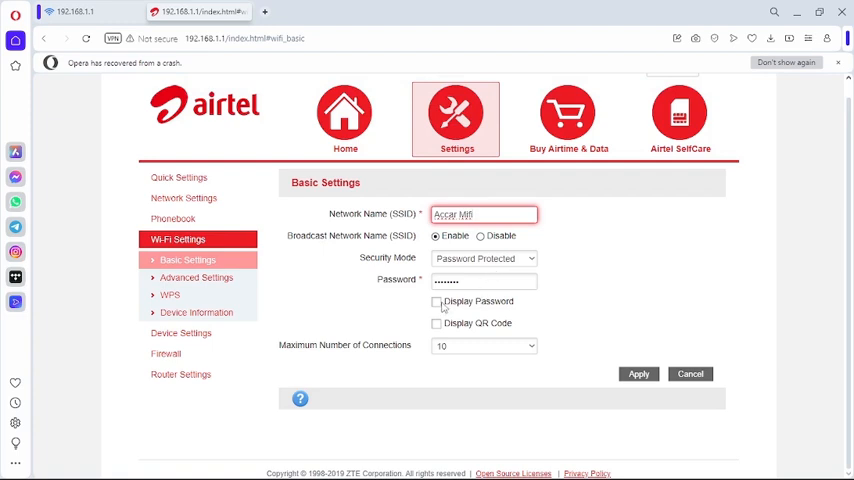
Step: Tick Display Password and select the whole current Wi-Fi password for replacement
left_click(436, 302)
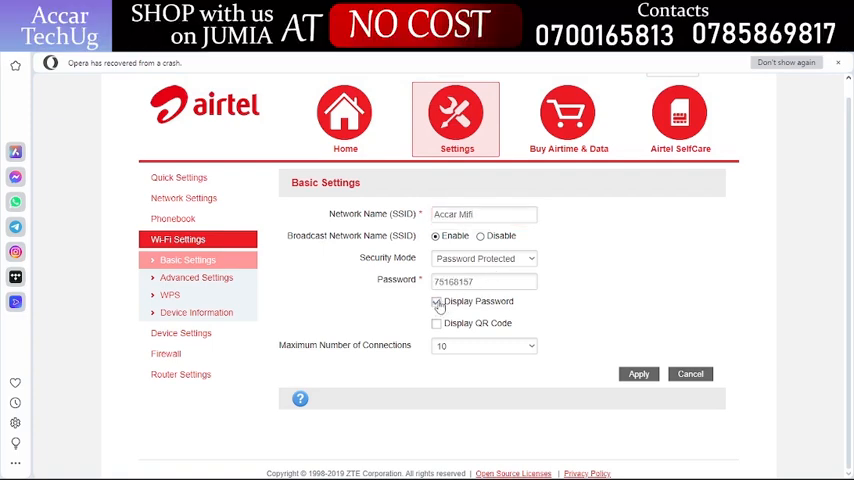
left_click(436, 300)
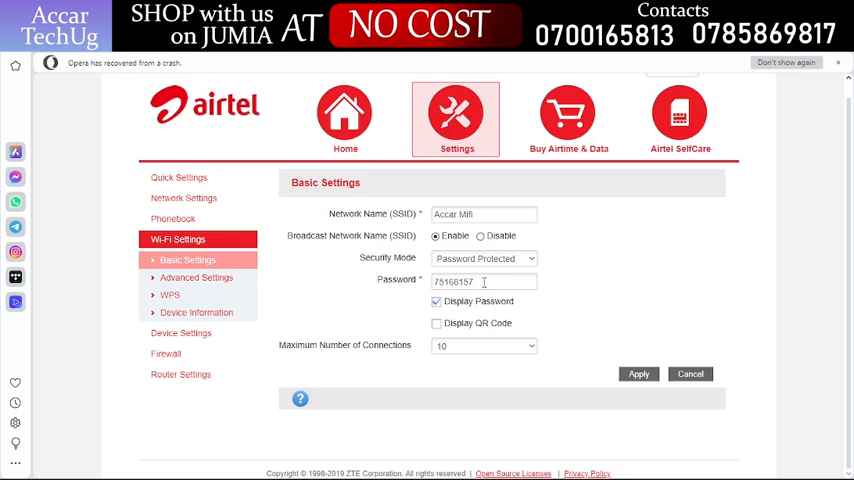
triple_click(484, 280)
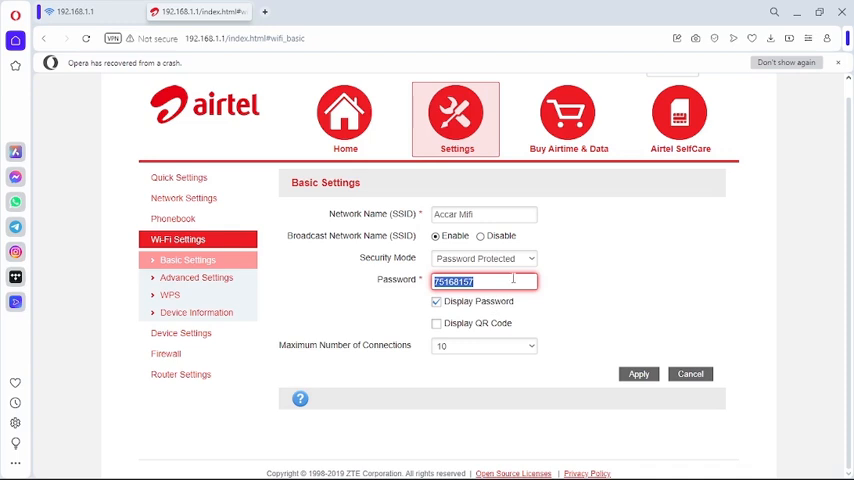
Step: Apply the new Wi-Fi password to the network settings
left_click(544, 300)
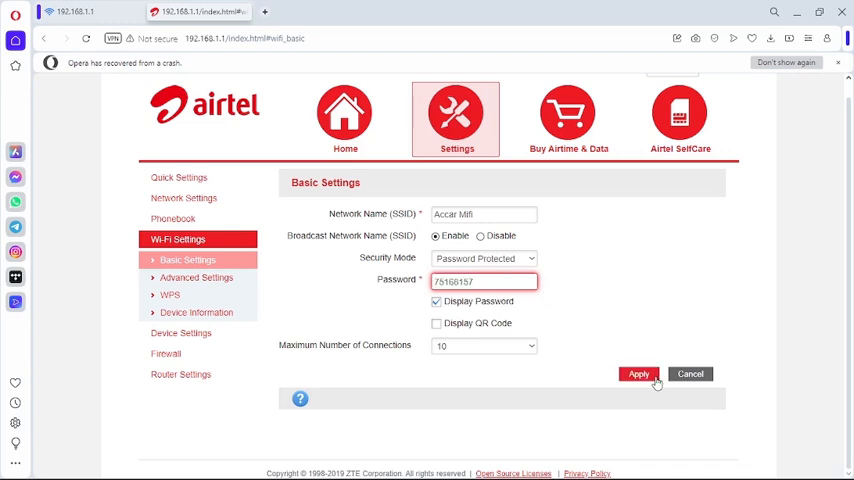
mouse_move(638, 374)
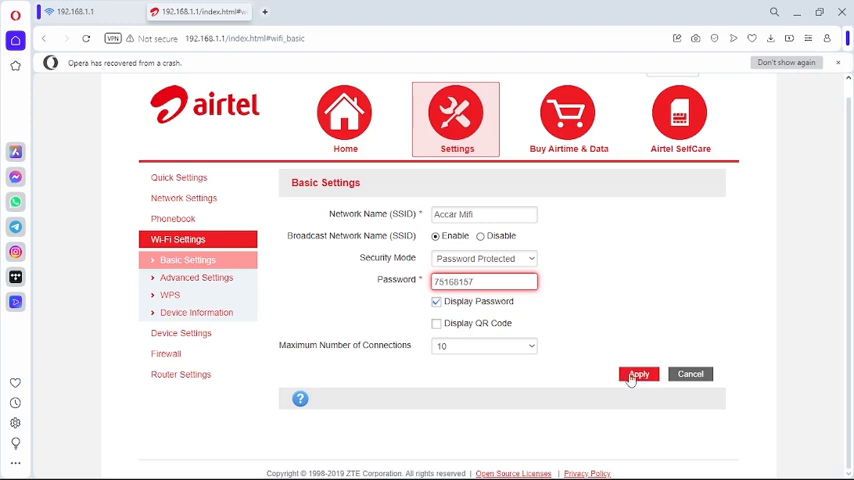